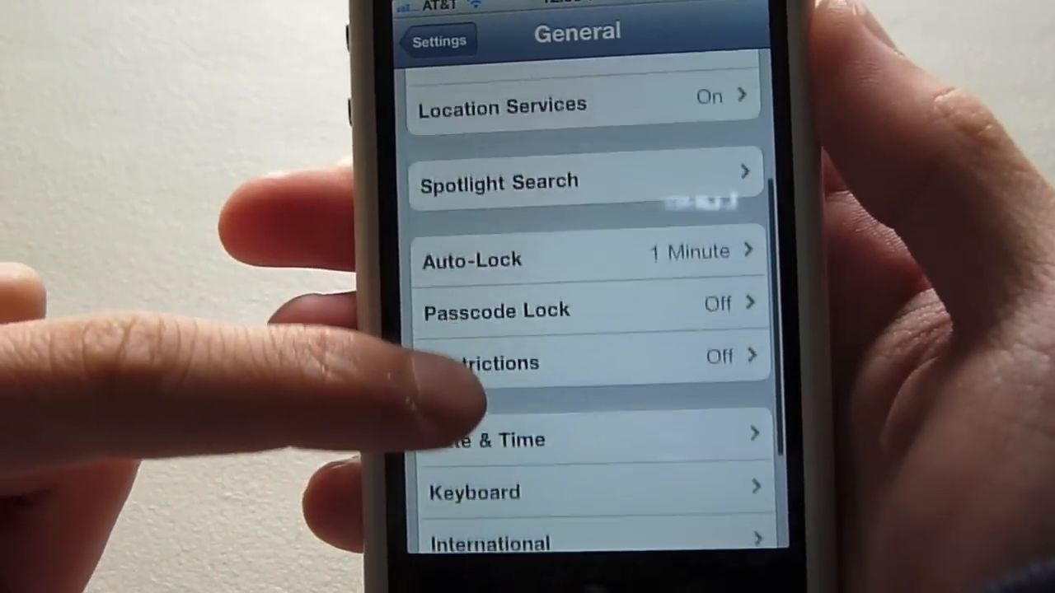
# Step: Browse the General list and Text Tone choices, leaving Tri-tone checked, and return to Settings
pyautogui.scroll(-3)
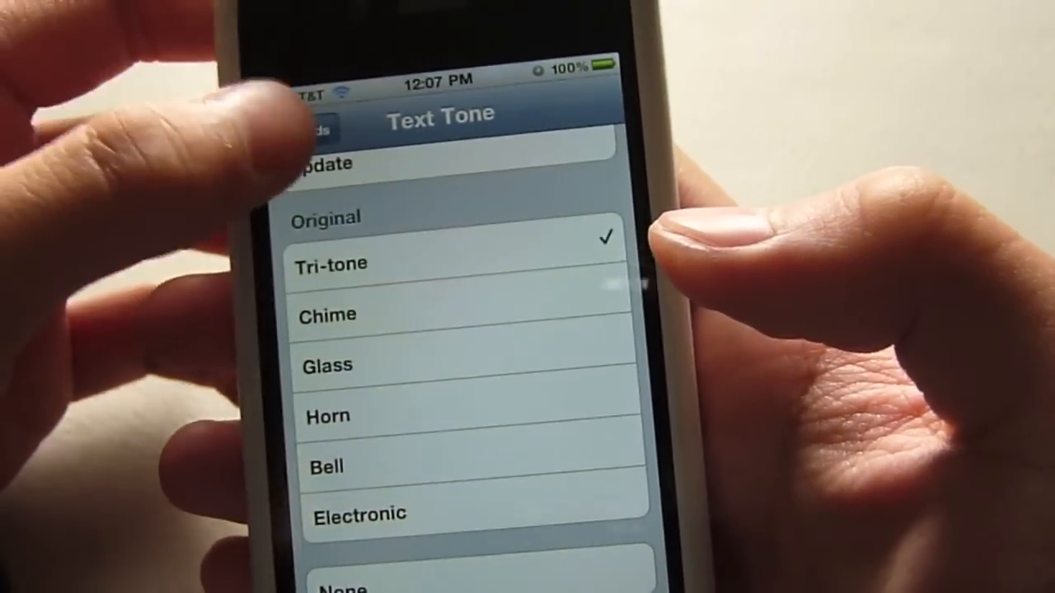
pyautogui.click(313, 128)
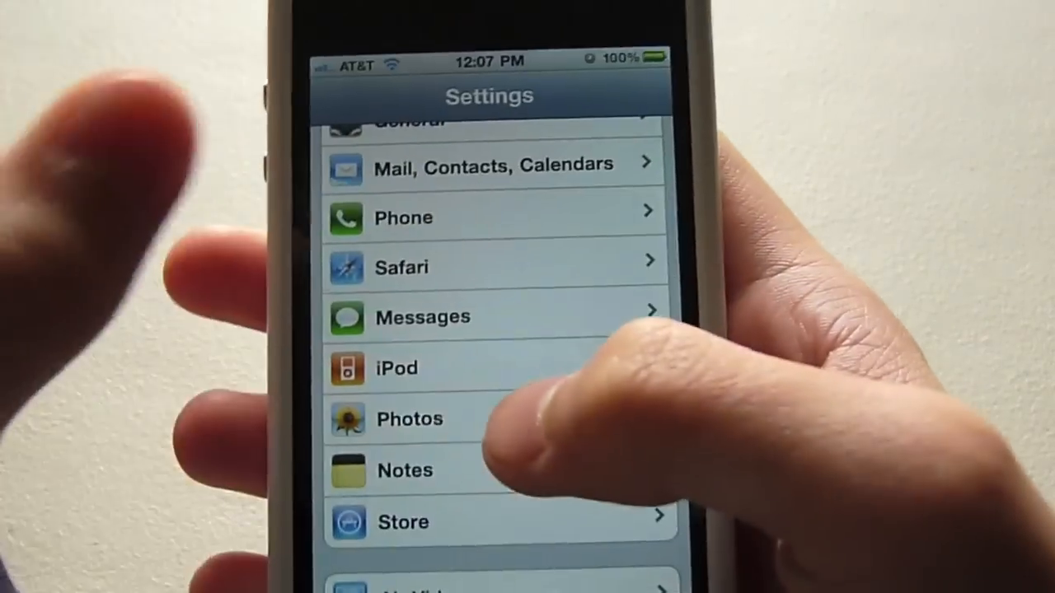
# Step: Open the Notes settings to show the Chalkboard, Helvetica and Marker Felt fonts
pyautogui.click(405, 470)
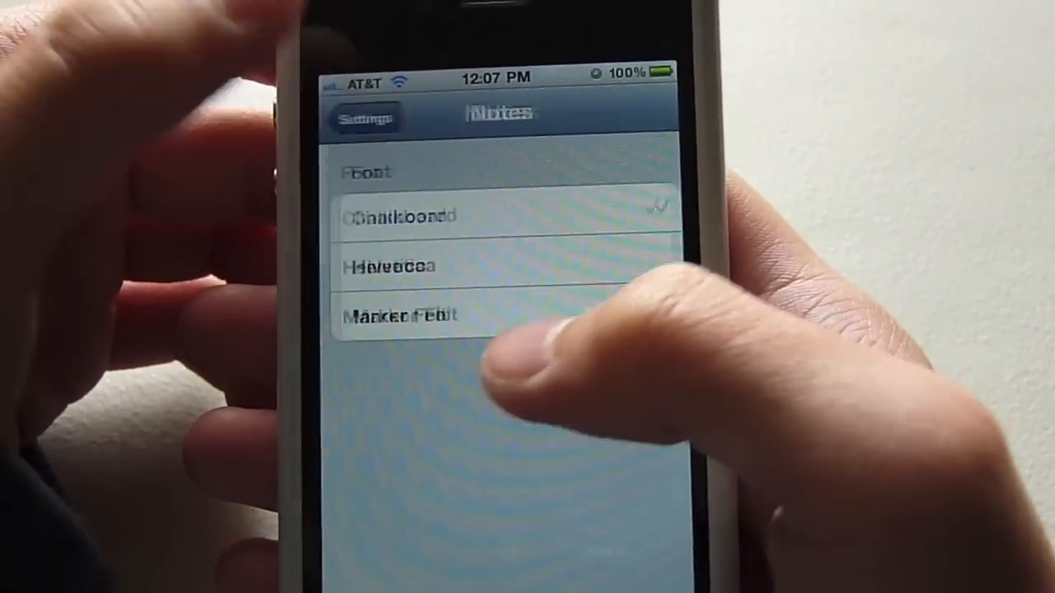
# Step: Pick a Notes font, then go back to the iPhone home screen
pyautogui.click(363, 115)
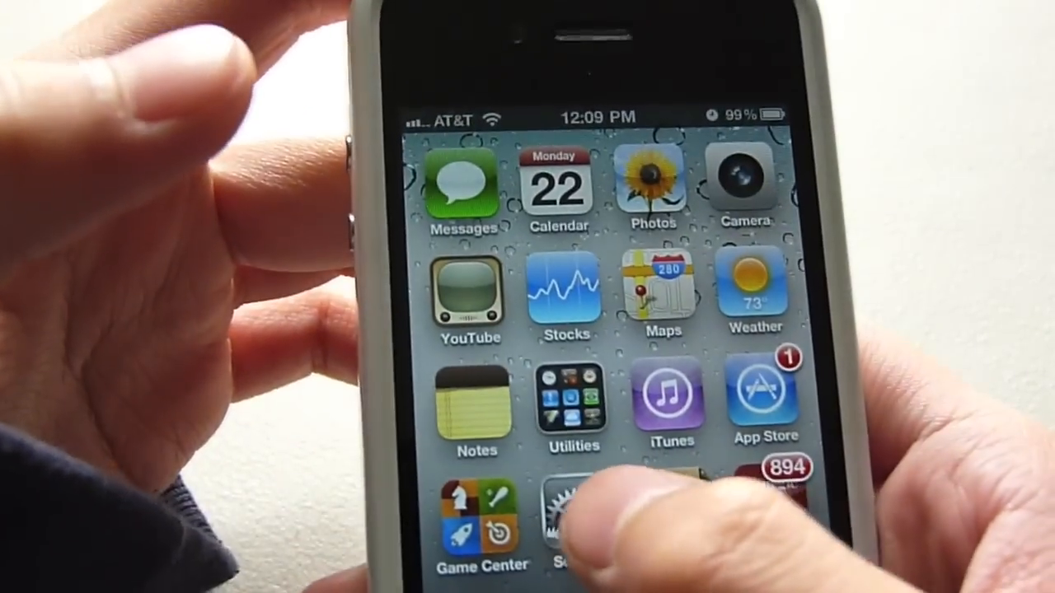
# Step: Scroll the iPhone app settings list, then view Safari's Find My iPhone page sharing options
pyautogui.click(569, 511)
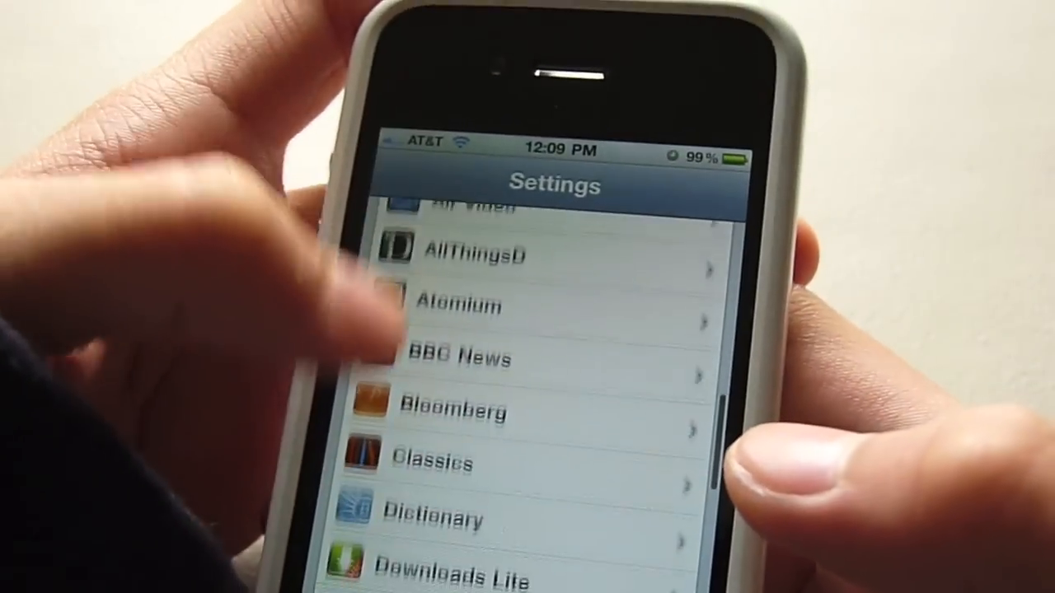
pyautogui.scroll(-3)
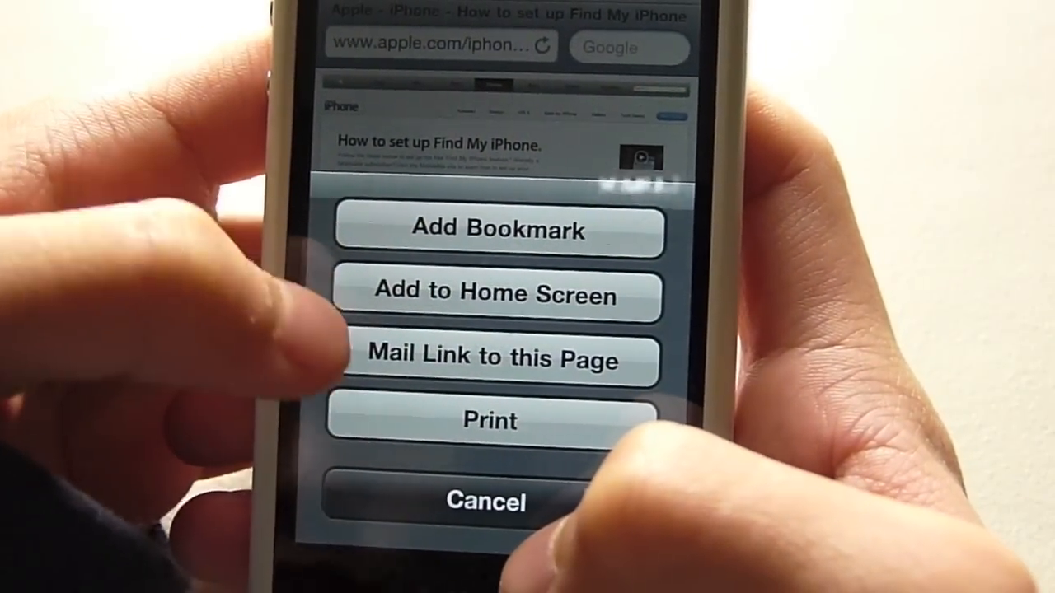
# Step: Dismiss Safari's sharing options, scroll the page, then open the Utilities folder
pyautogui.click(489, 420)
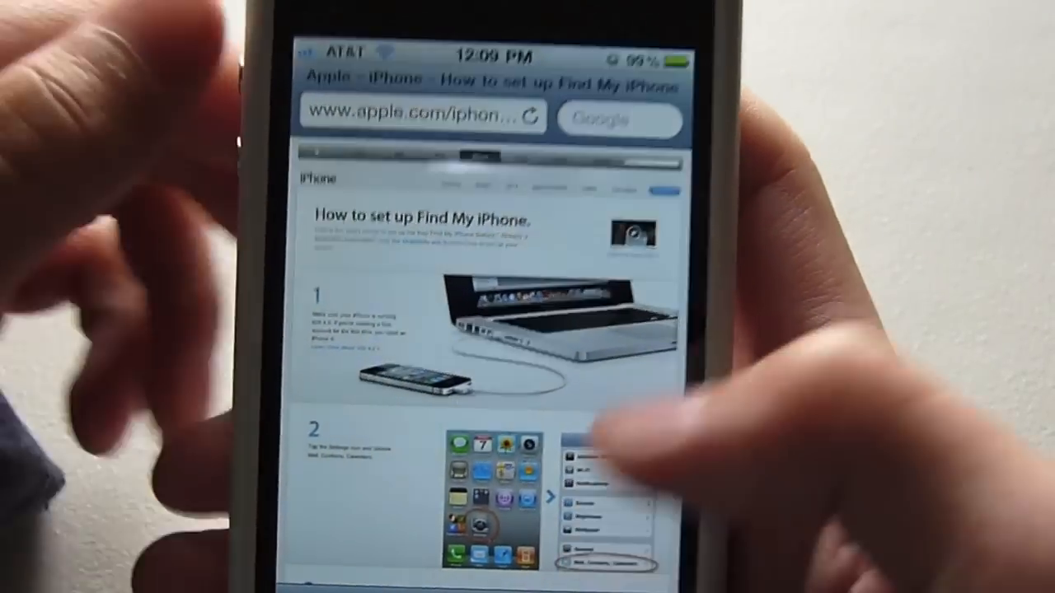
pyautogui.scroll(-3)
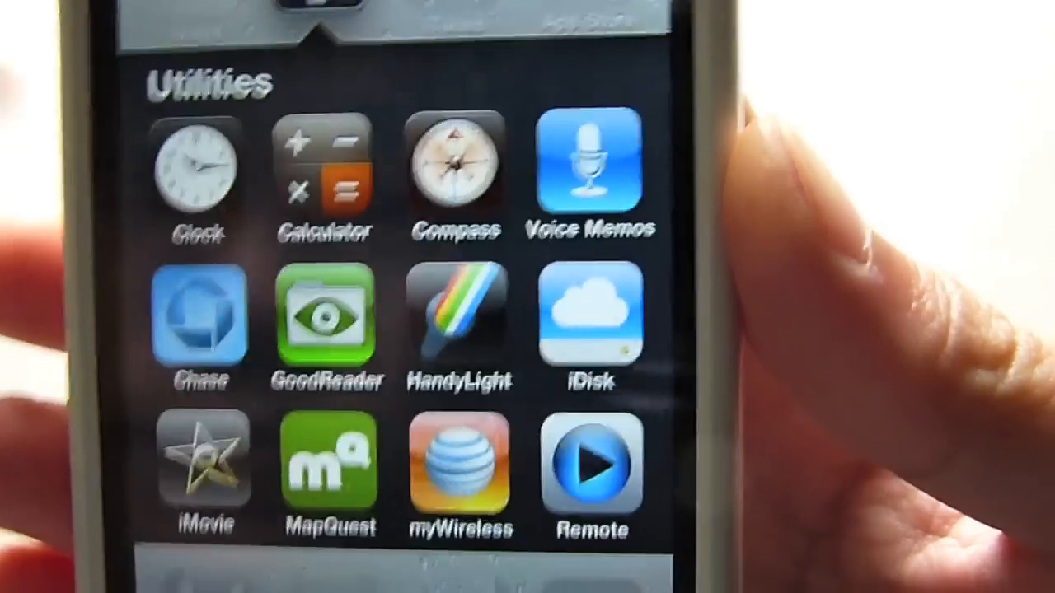
# Step: Launch a Utilities app, then reveal the iPad's brightness, playback and volume controls
pyautogui.click(594, 177)
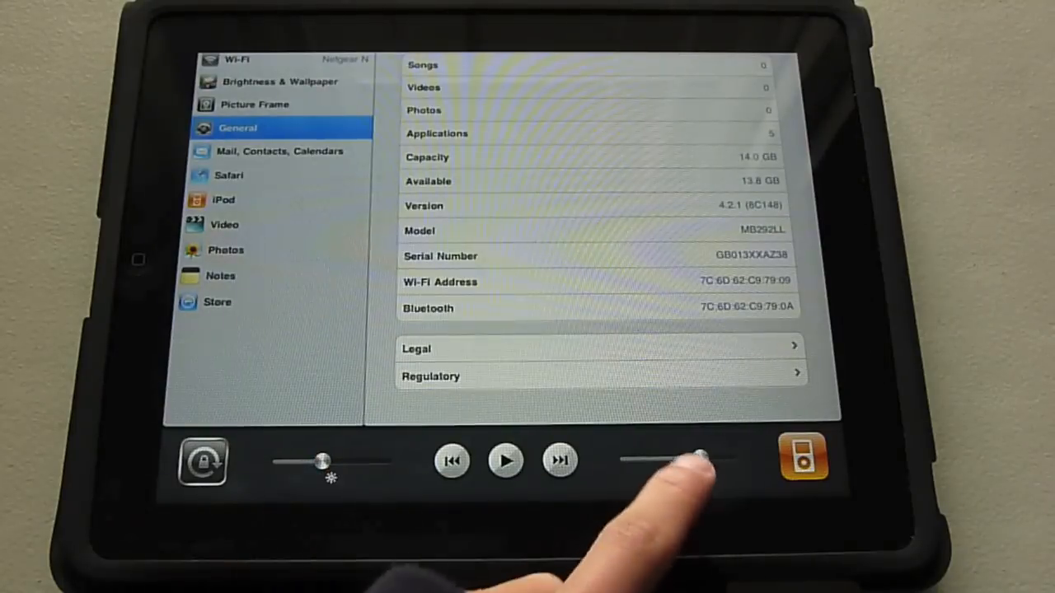
# Step: Lower the volume, toggle rotation lock, and open Printer Options for nytimes.com
pyautogui.moveTo(701, 460); pyautogui.dragTo(680, 459)
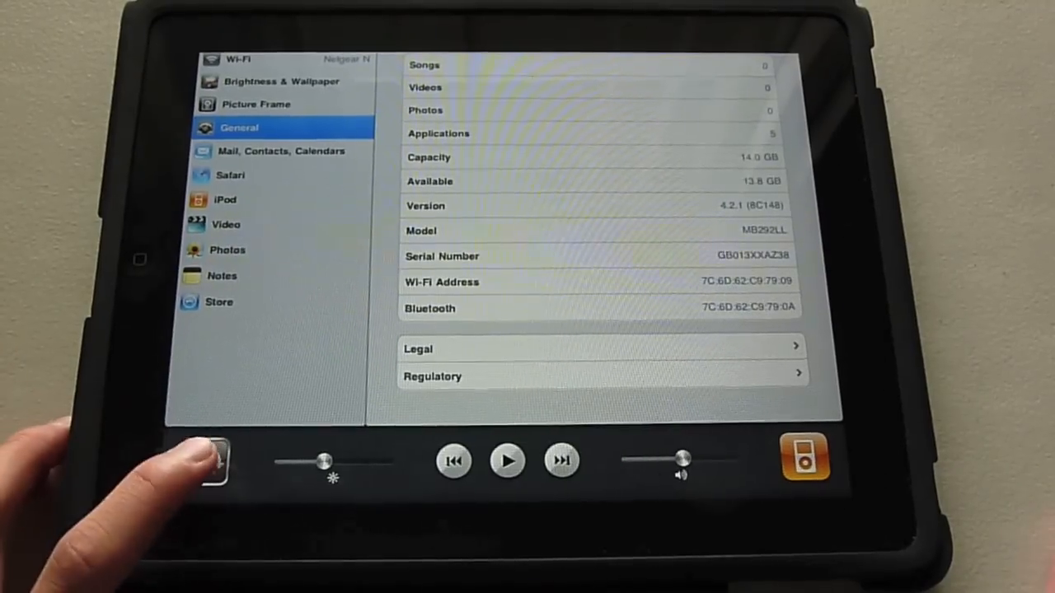
pyautogui.click(210, 462)
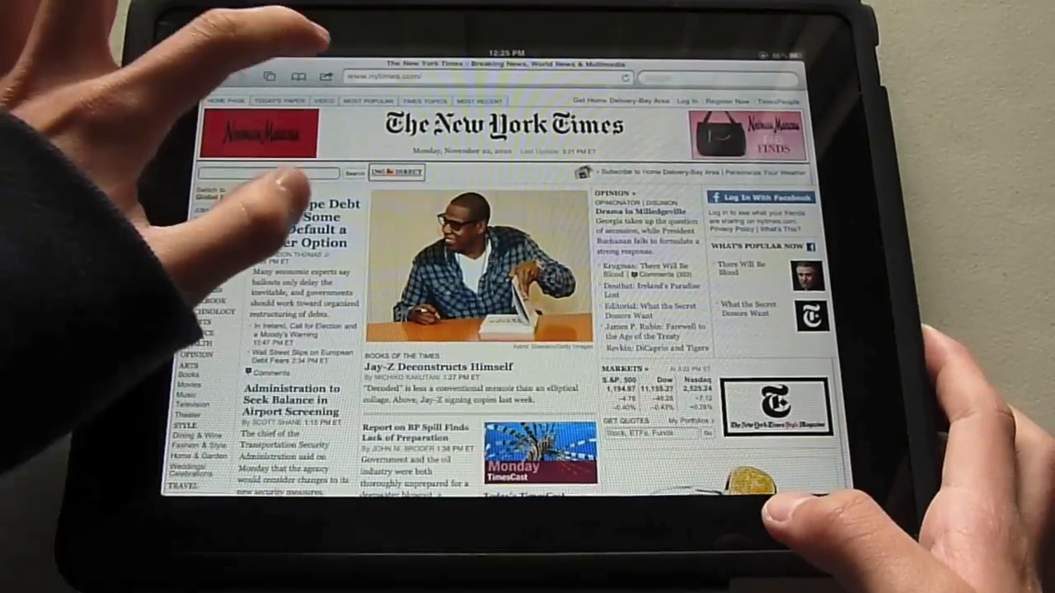
pyautogui.click(323, 77)
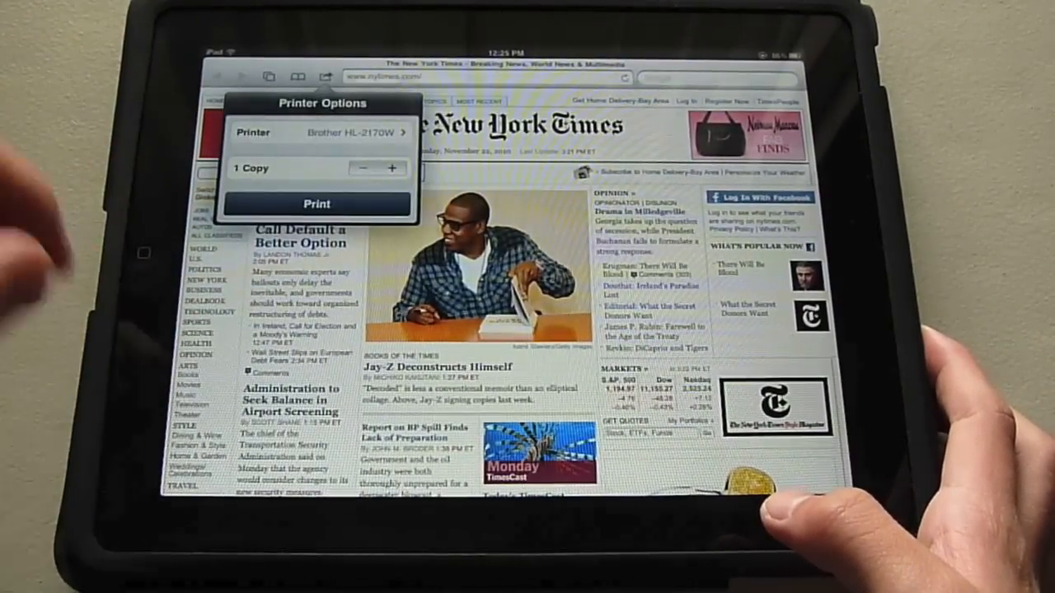